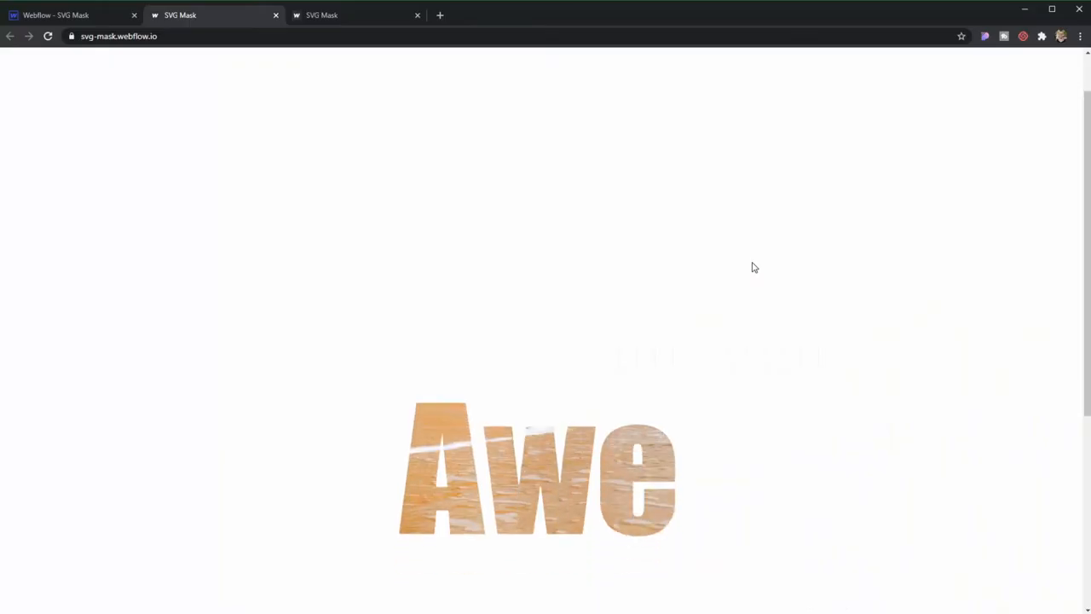
Change the normal-text Awe block's line height from 1.6 to 1.5 em.
scroll(up, 3)
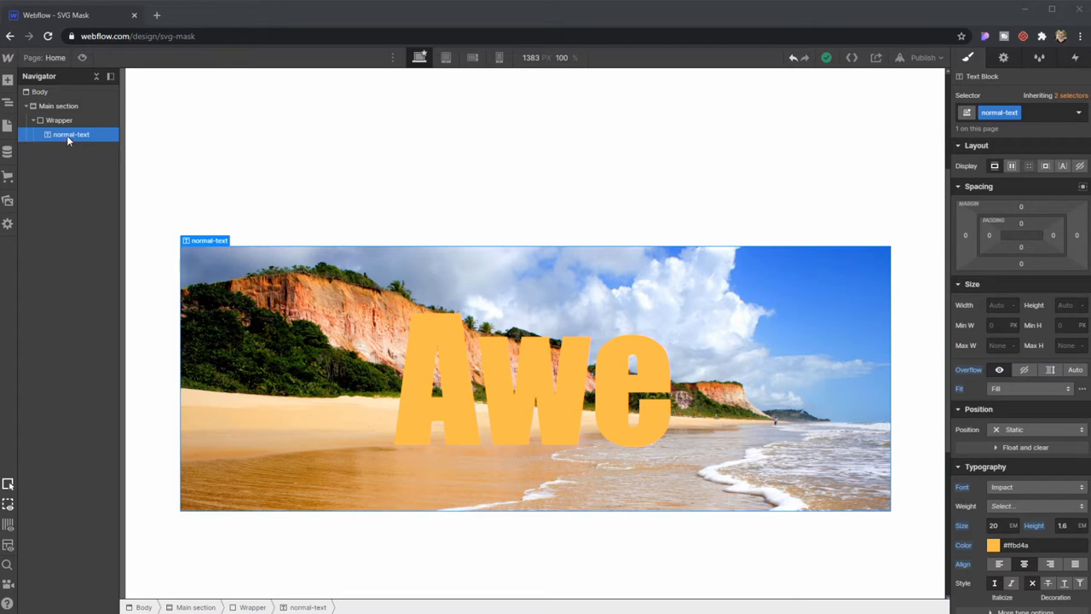
click(1000, 111)
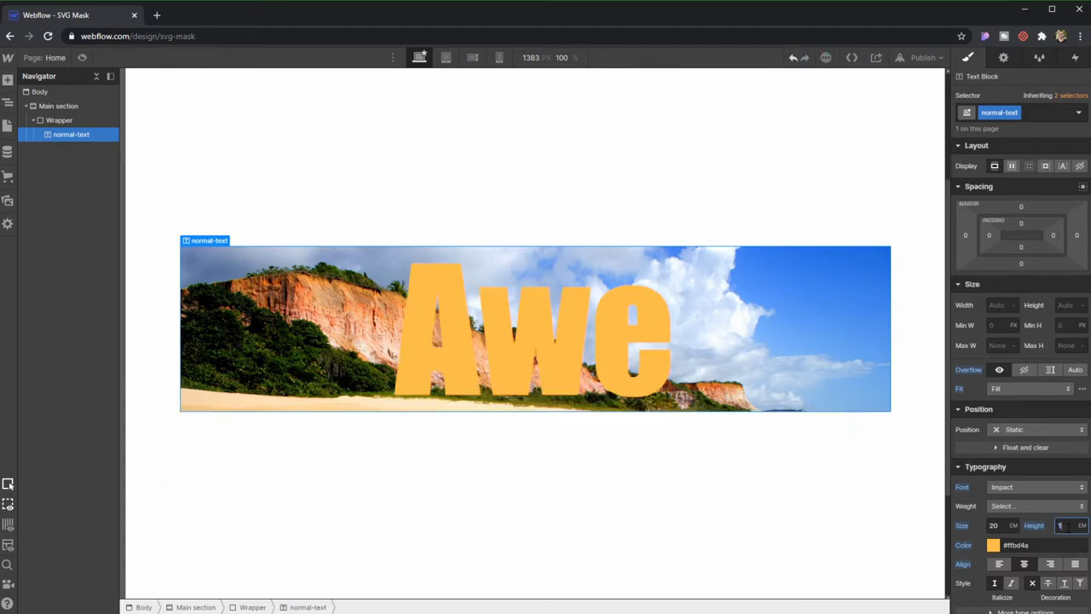
text(1.5)
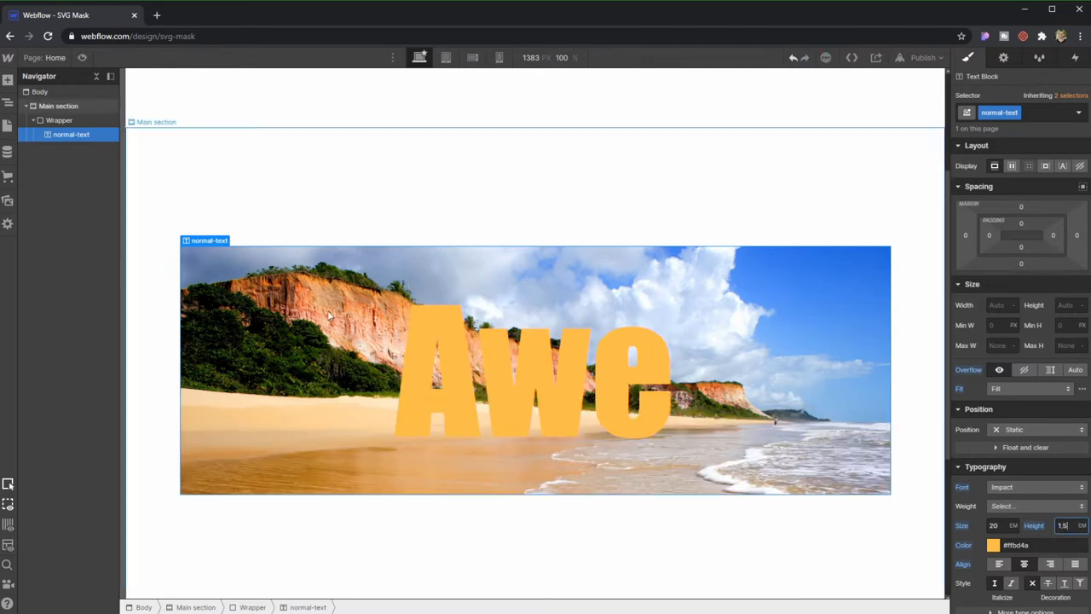
mouse_move(538, 265)
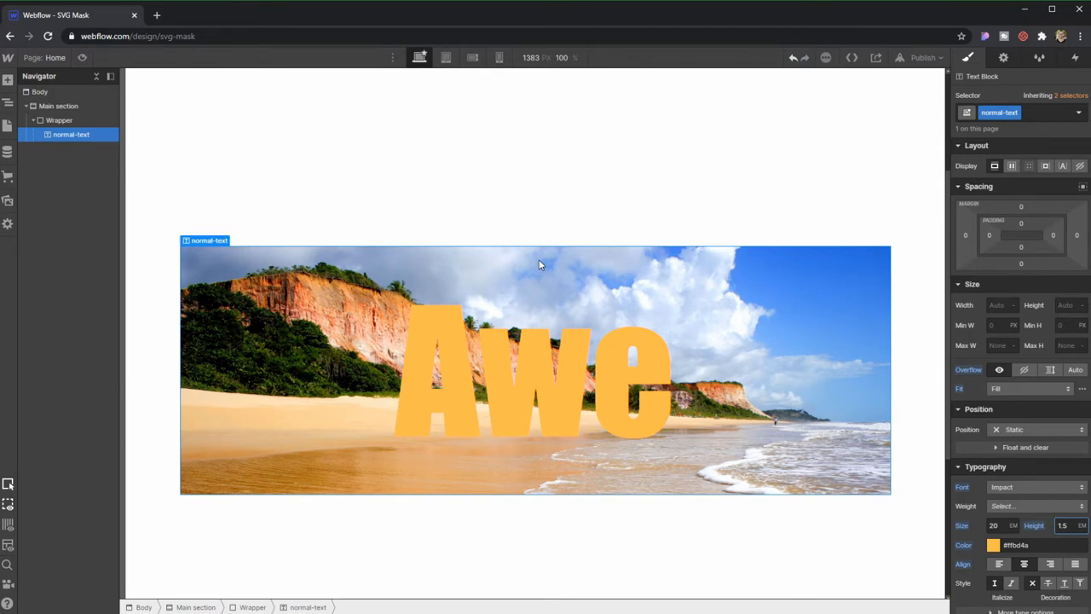
mouse_move(678, 355)
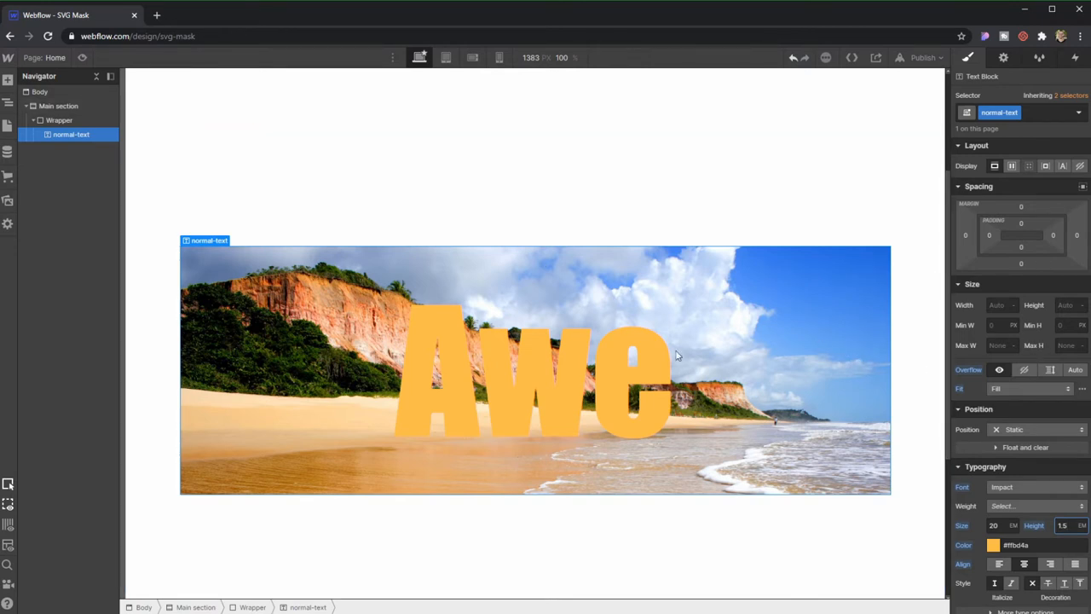
scroll(down, 3)
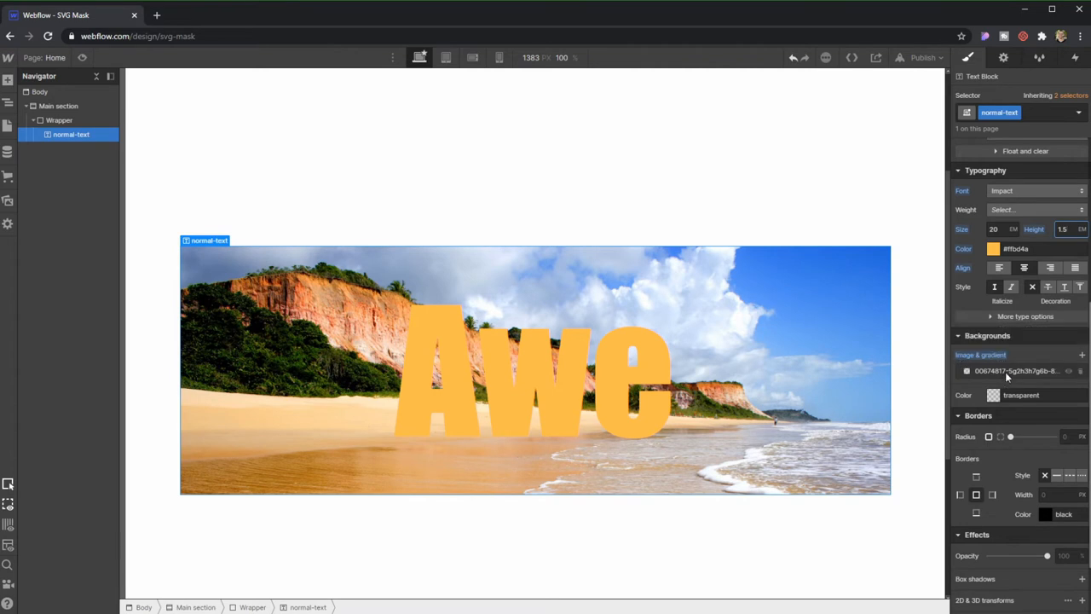
click(1015, 370)
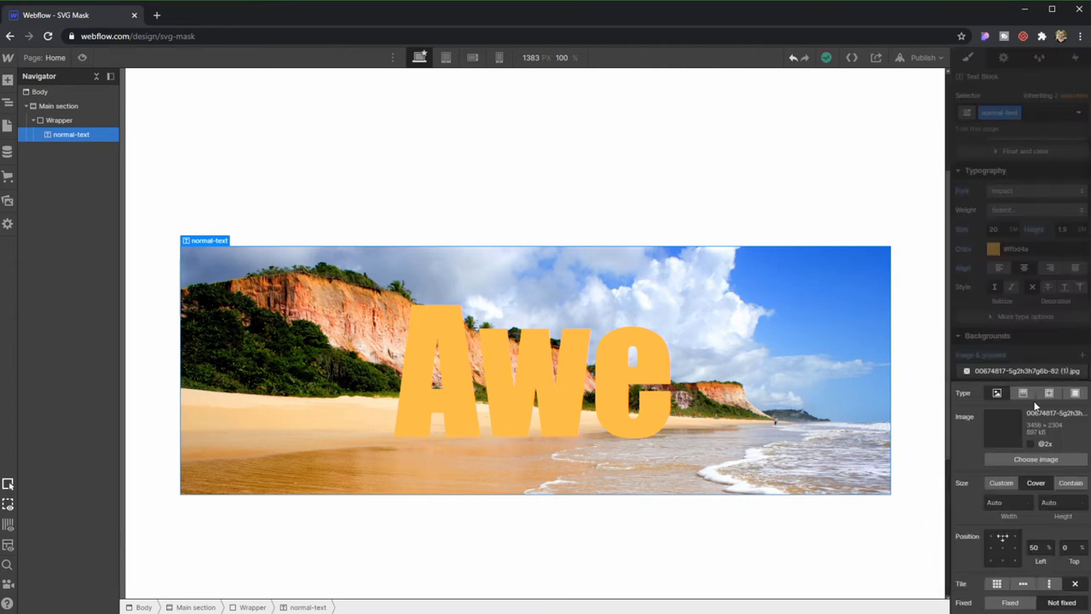
mouse_move(1021, 567)
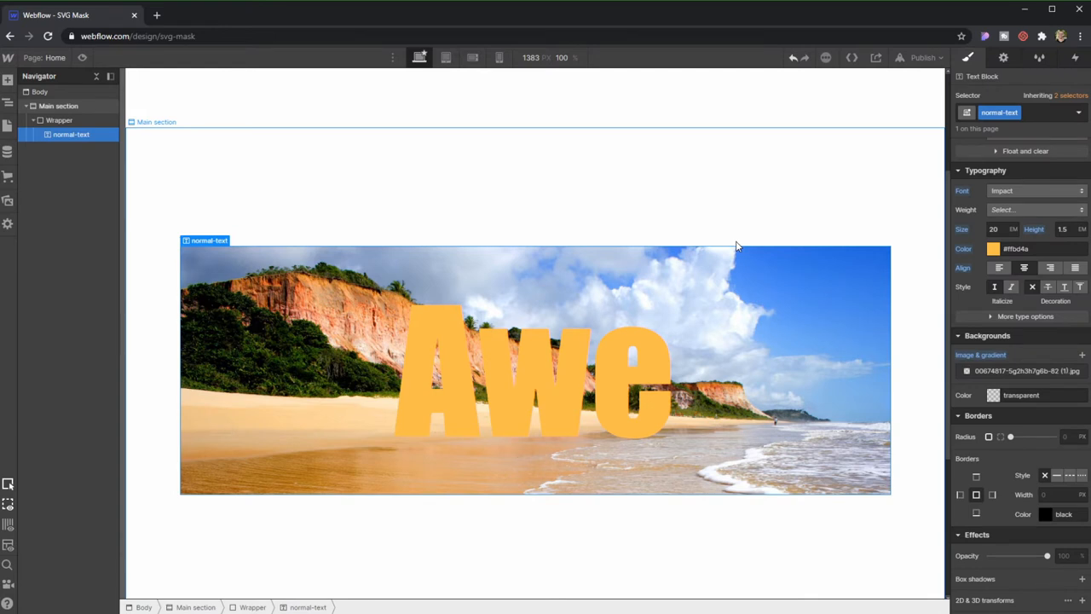
mouse_move(821, 97)
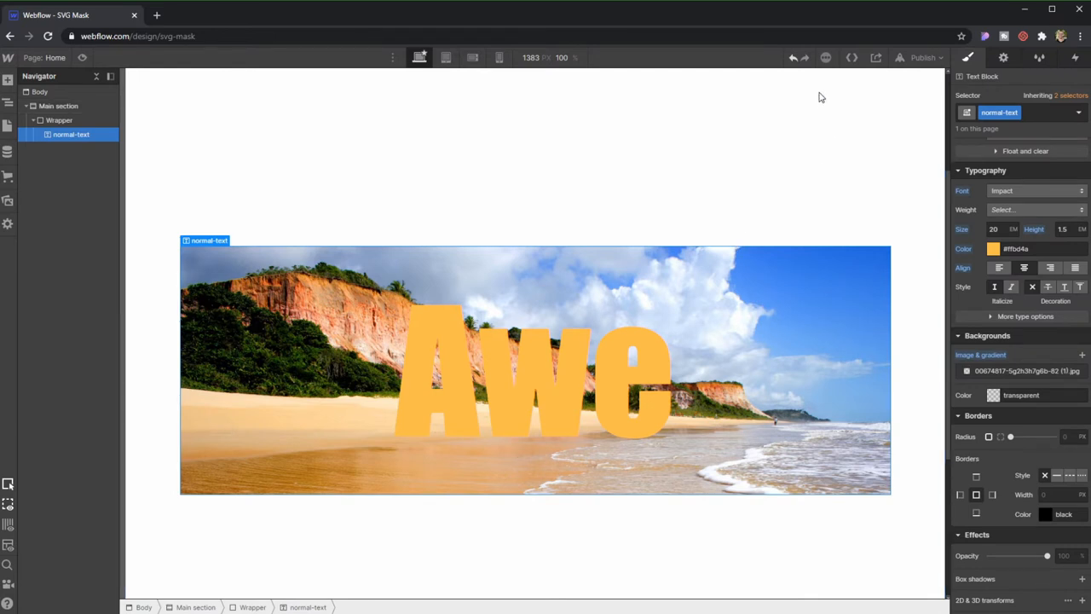
mouse_move(854, 198)
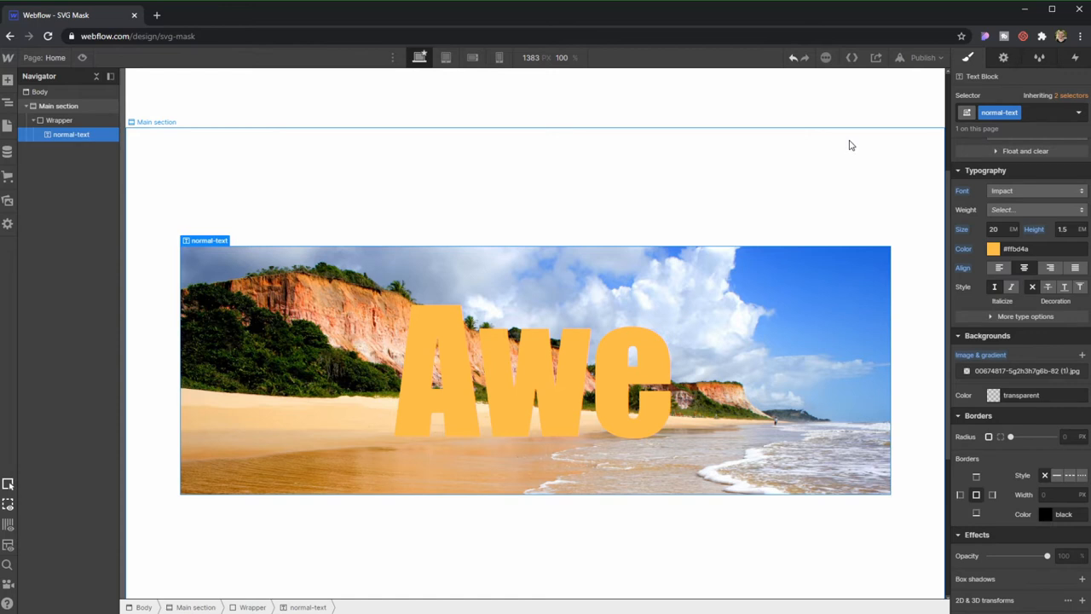
mouse_move(154, 200)
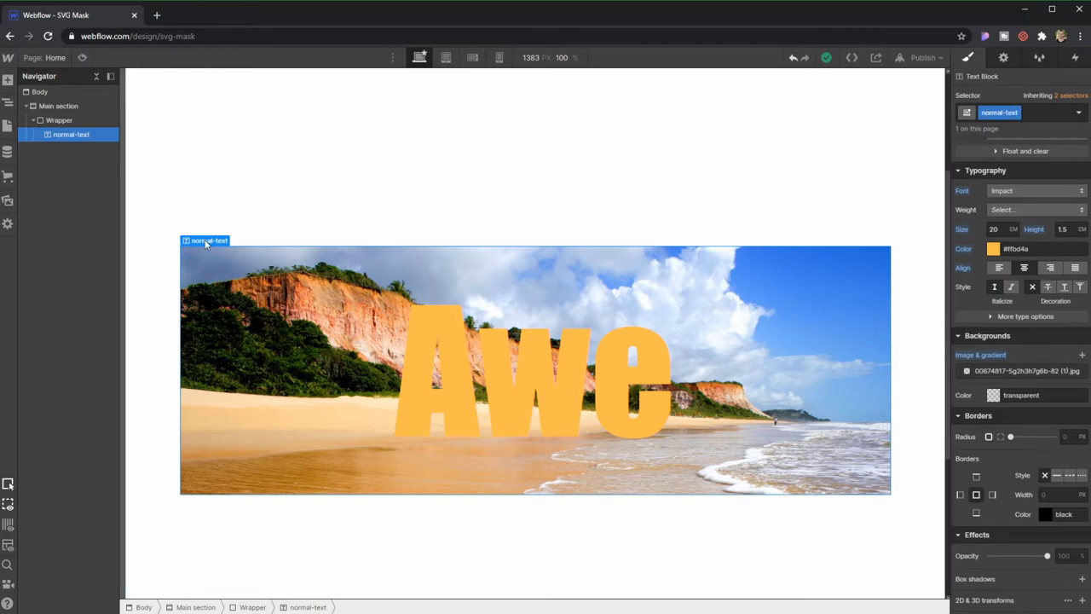
mouse_move(254, 313)
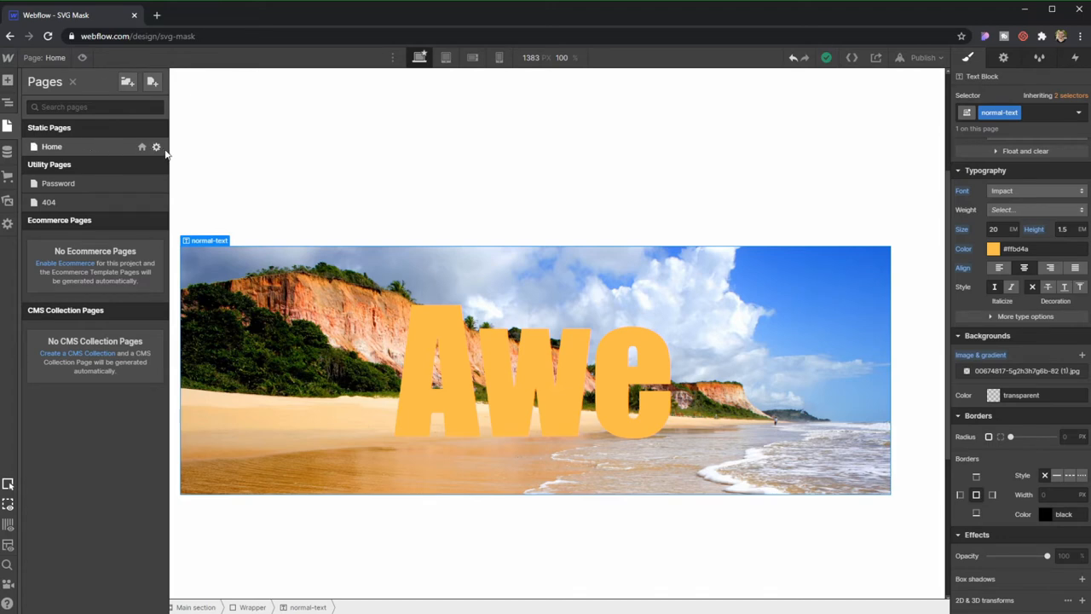
Review the Home page's .awesome-text head code (transparent fill, text background-clip) and save it.
click(156, 146)
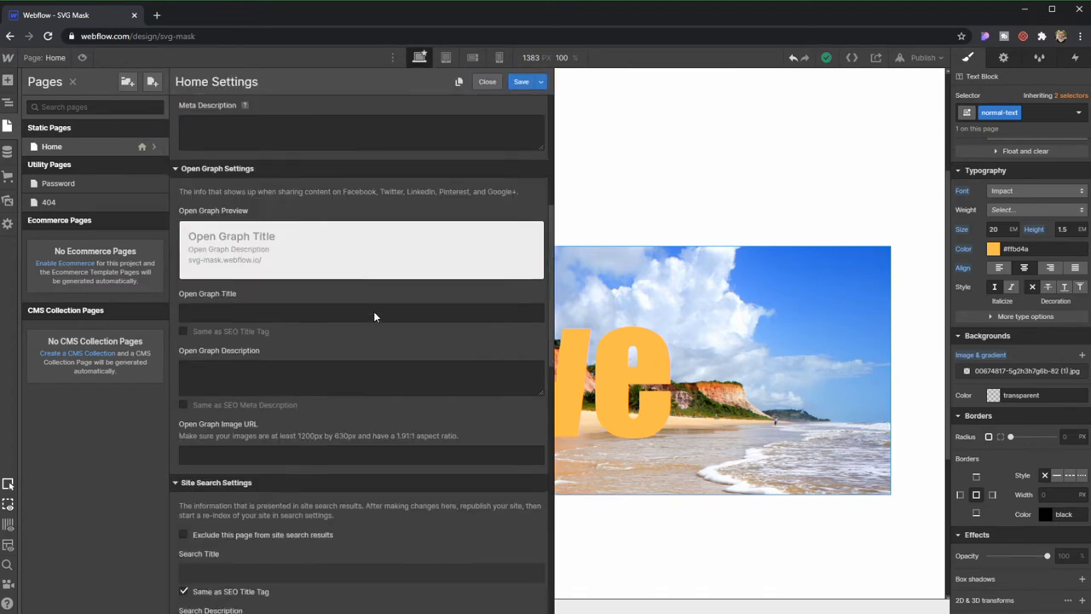
scroll(down, 3)
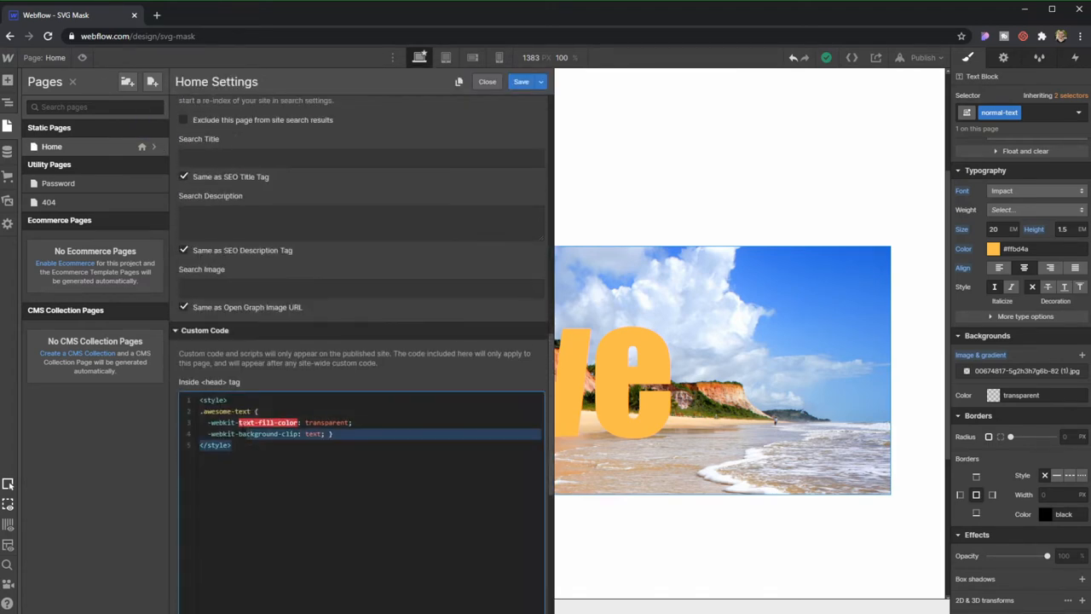
click(309, 478)
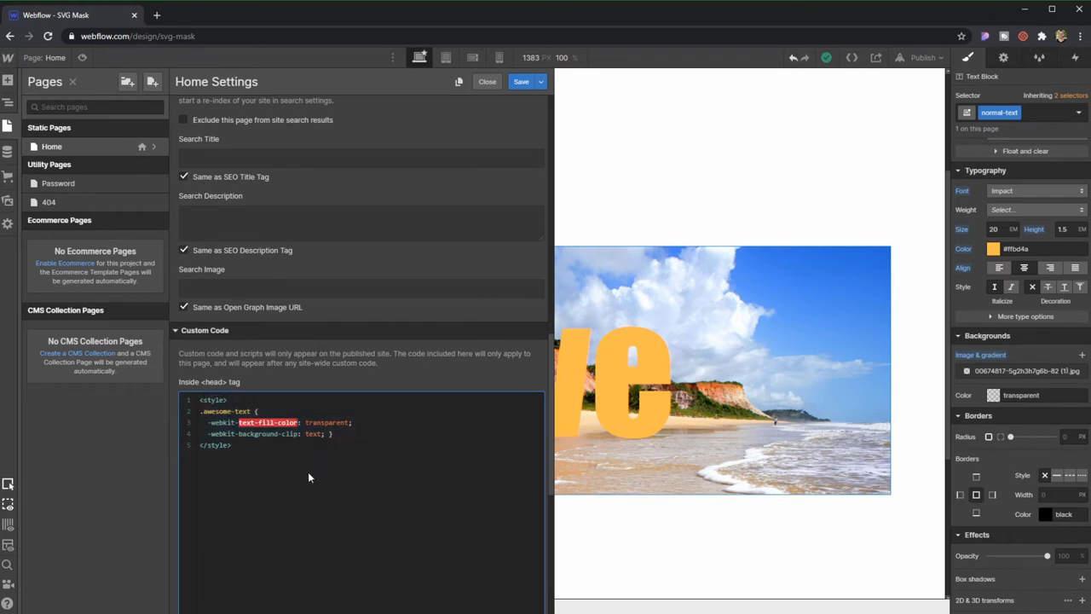
click(231, 445)
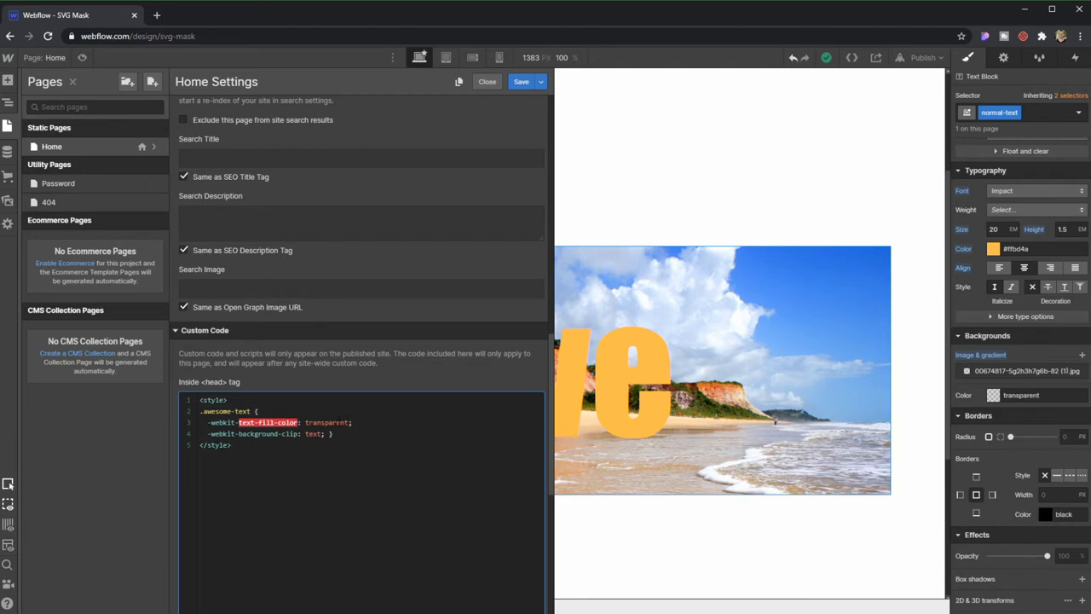
mouse_move(324, 463)
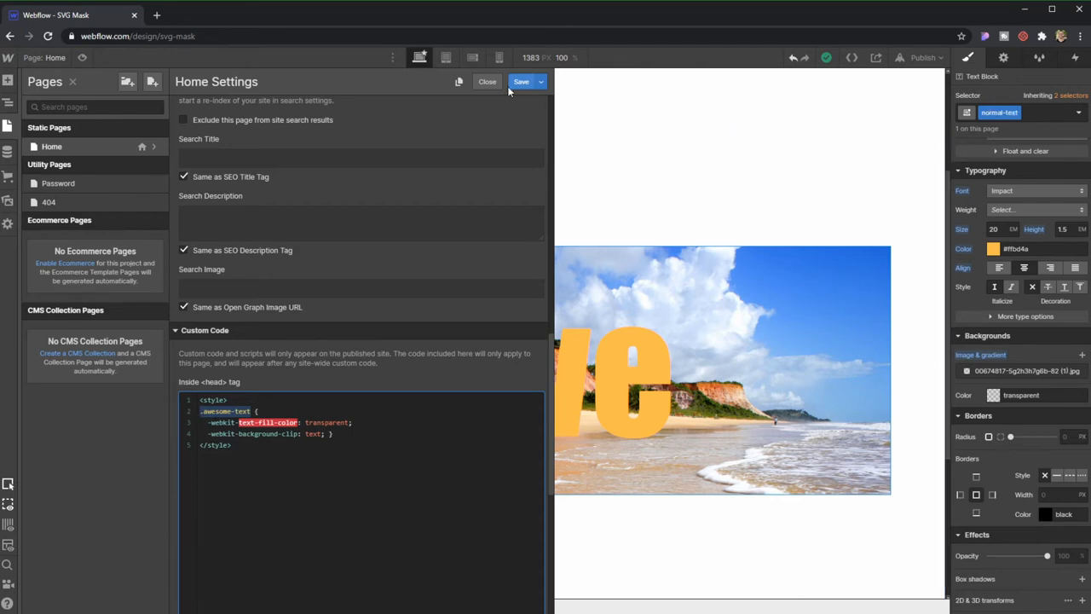
click(486, 81)
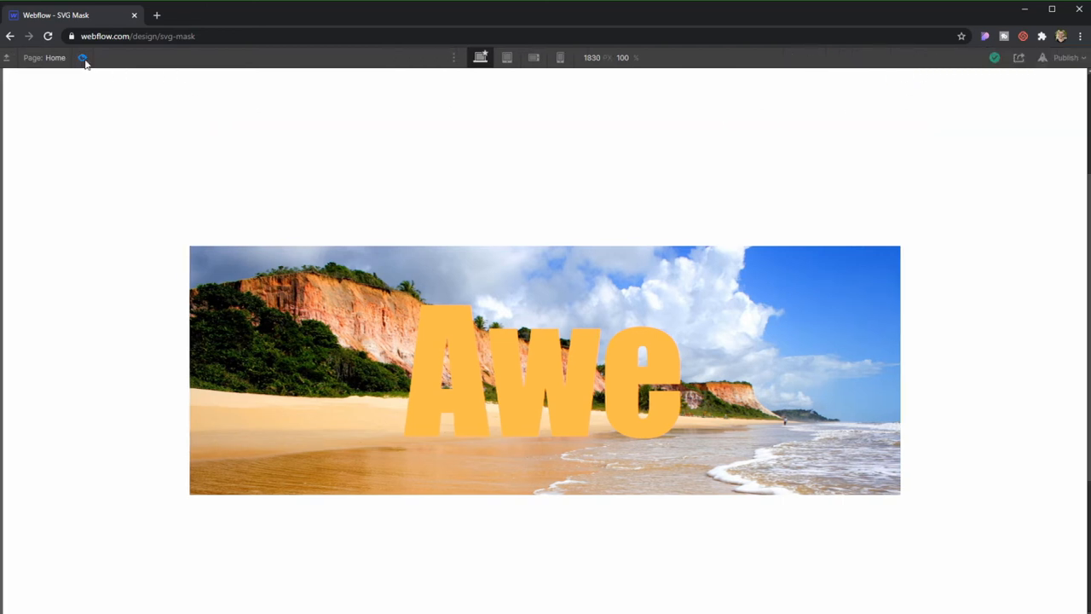
mouse_move(938, 23)
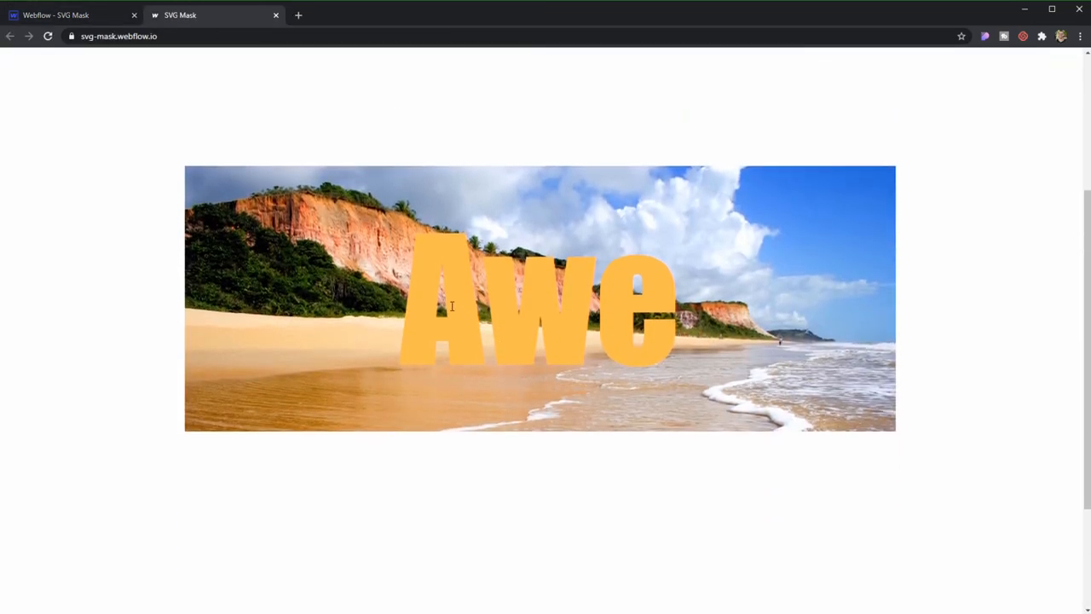
Select the Awe text block and publish the site to its webflow.io domain.
click(68, 16)
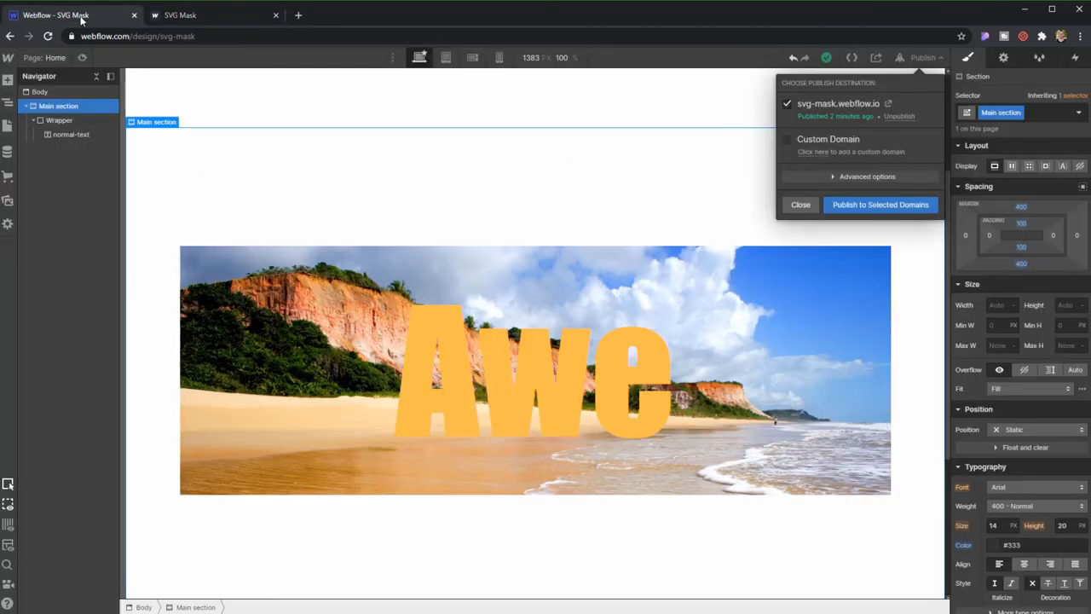
click(801, 205)
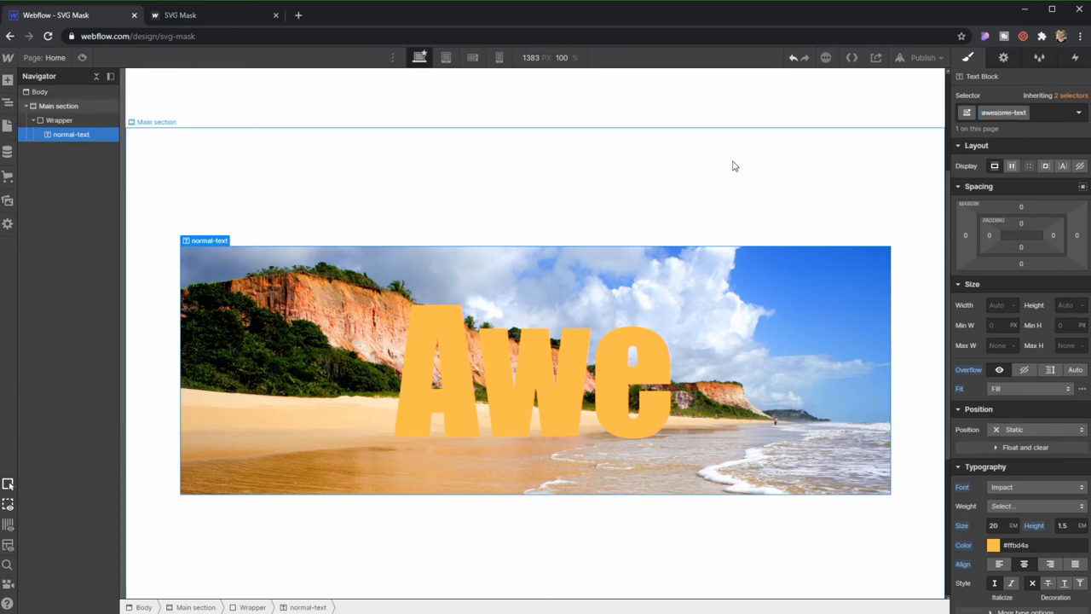
click(923, 57)
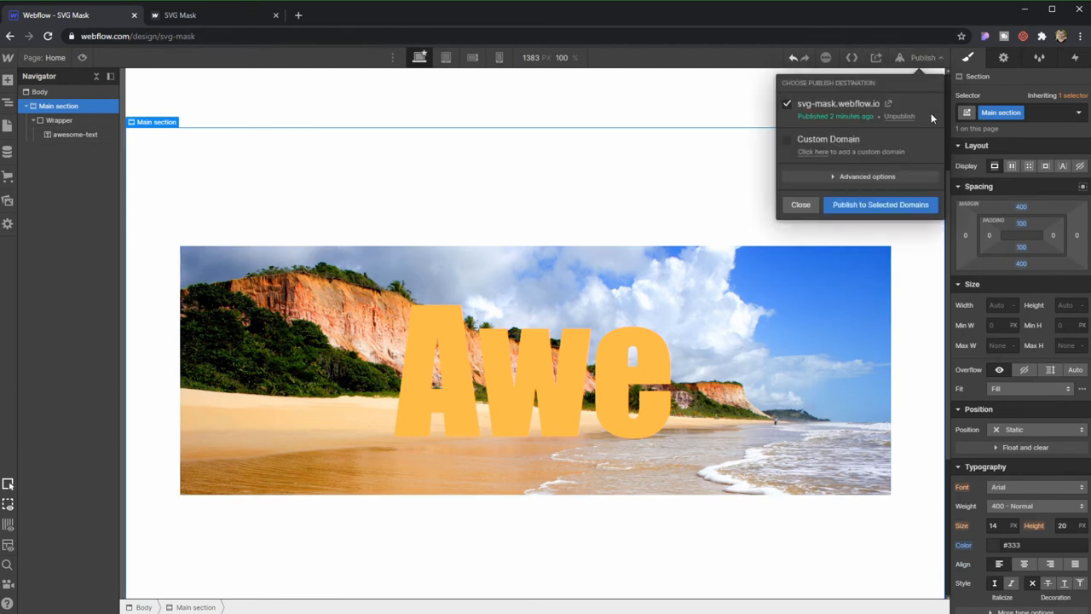
click(881, 205)
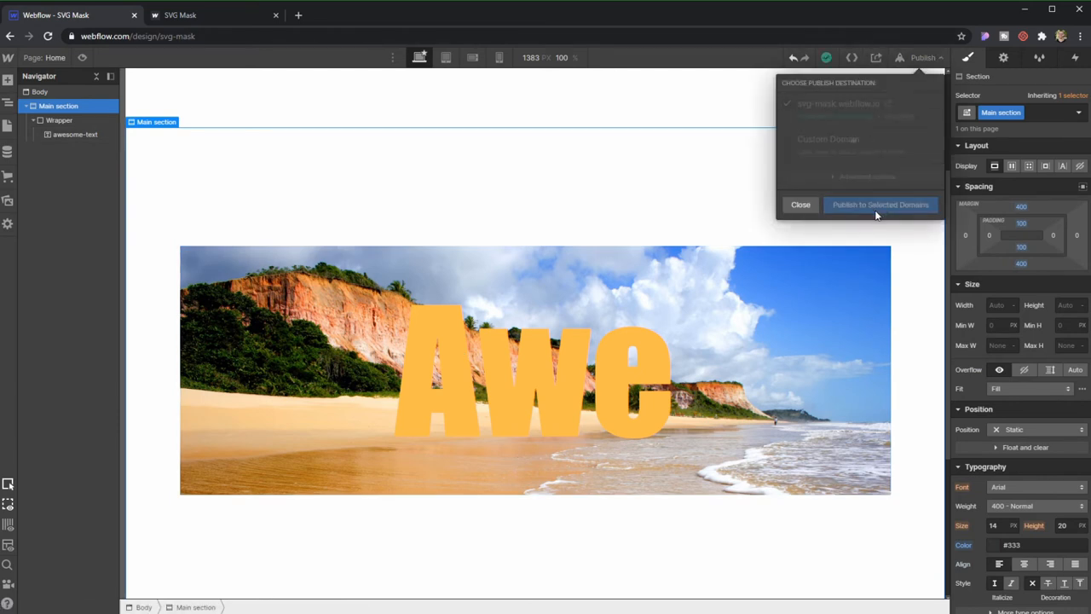
click(881, 204)
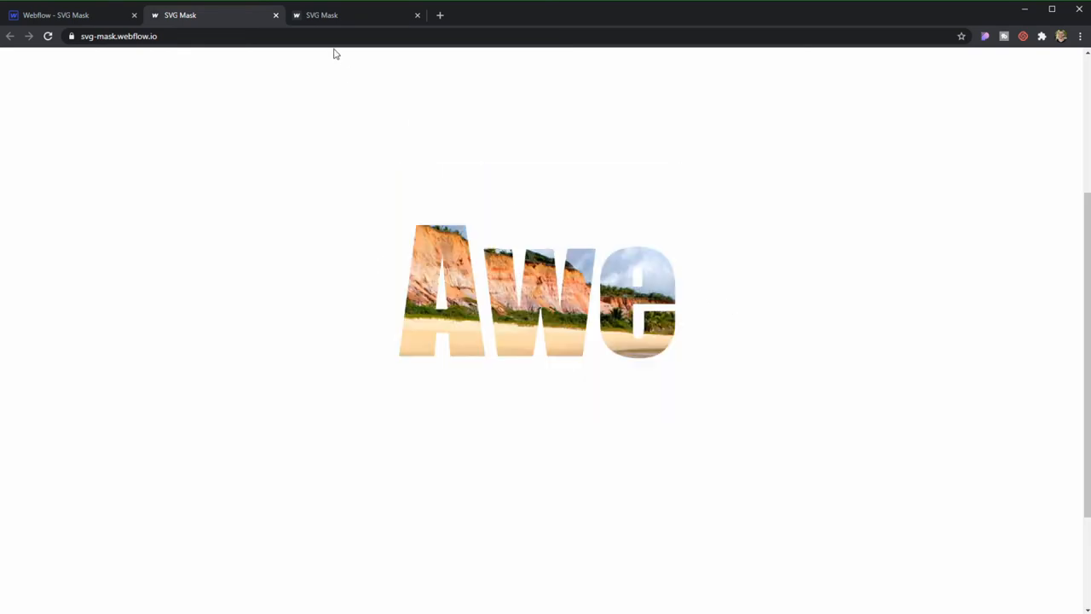
Close the duplicate live-site tab and go back to the Webflow Designer.
click(417, 14)
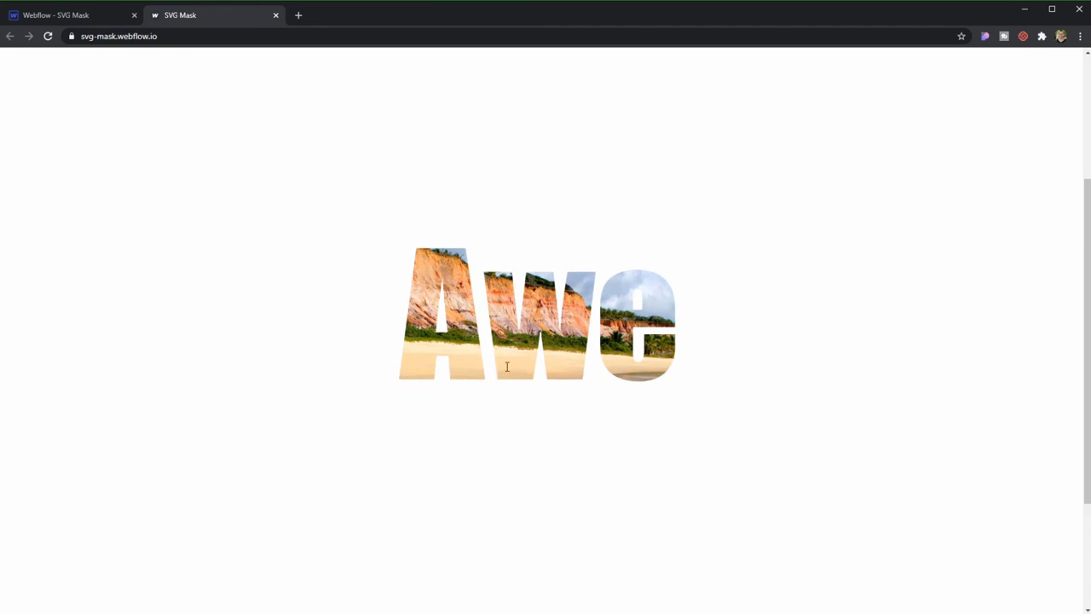
click(68, 16)
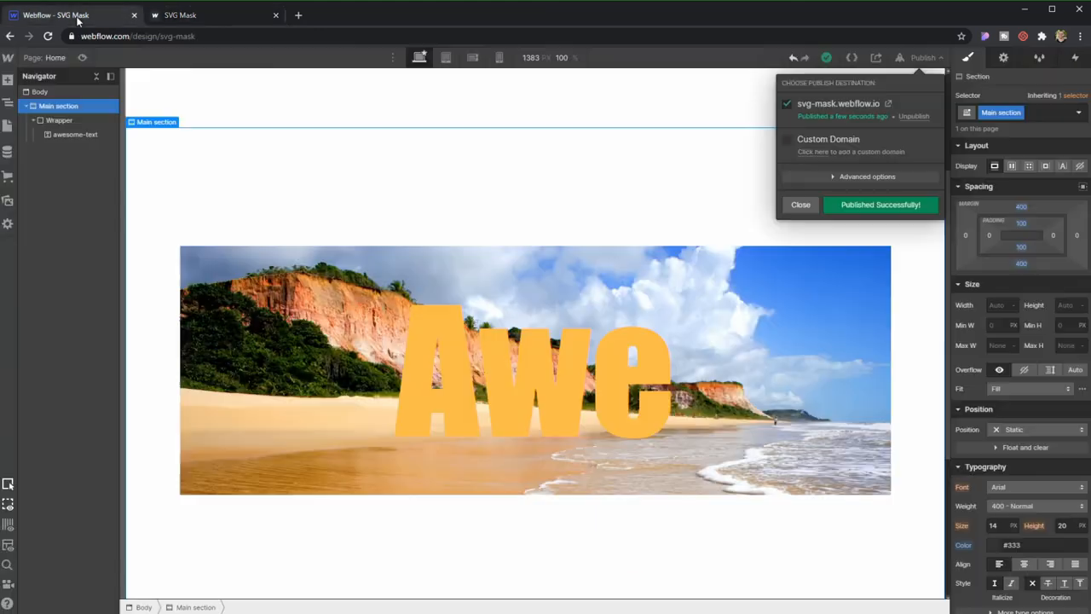
Set the awesome-text block's beach-photo background image to Fixed.
click(800, 205)
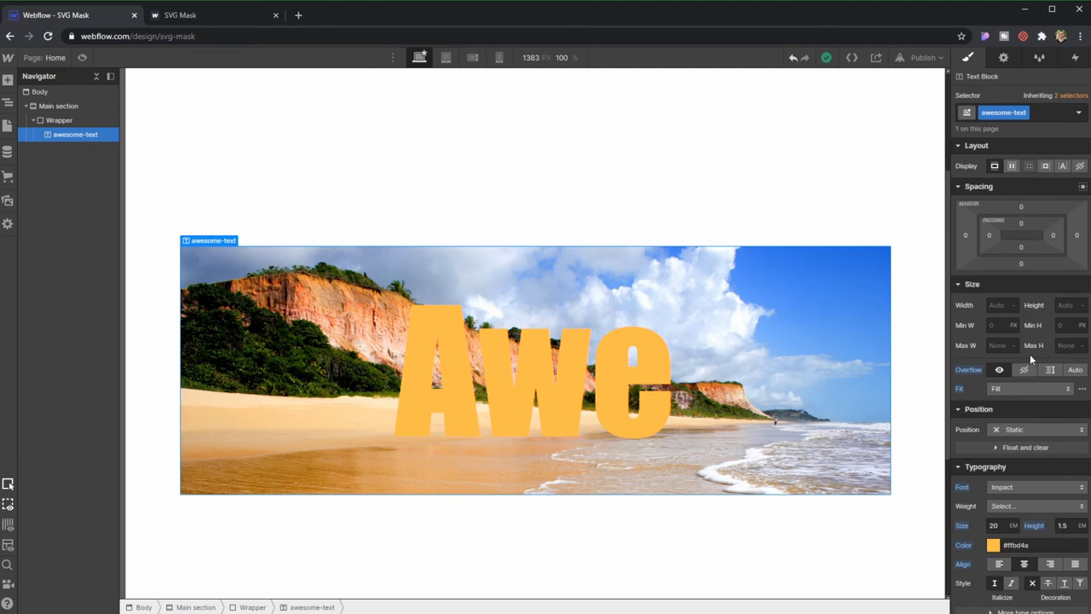
scroll(down, 3)
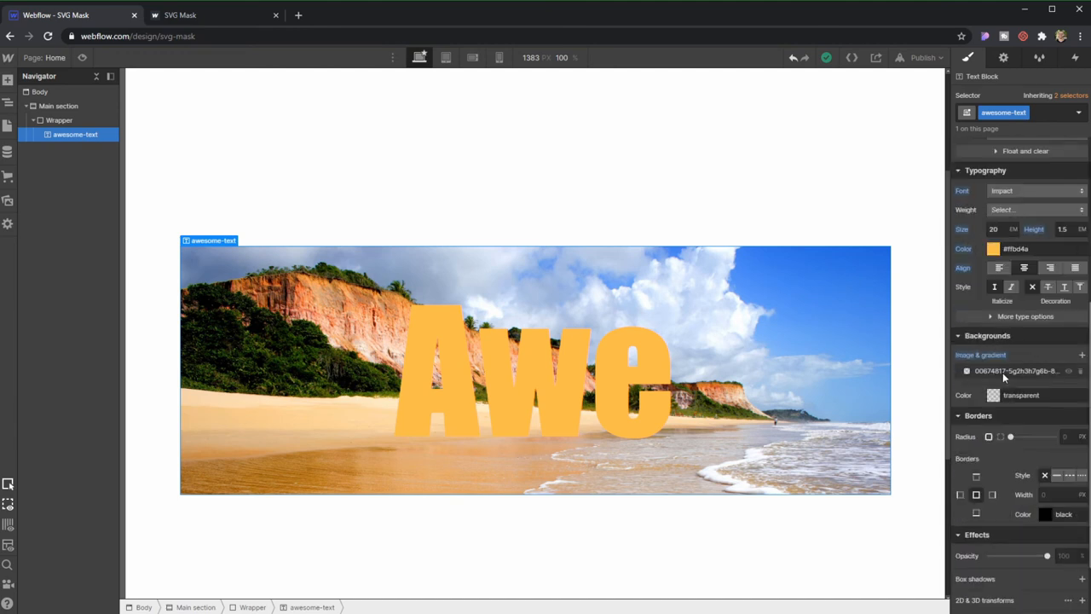
click(1015, 370)
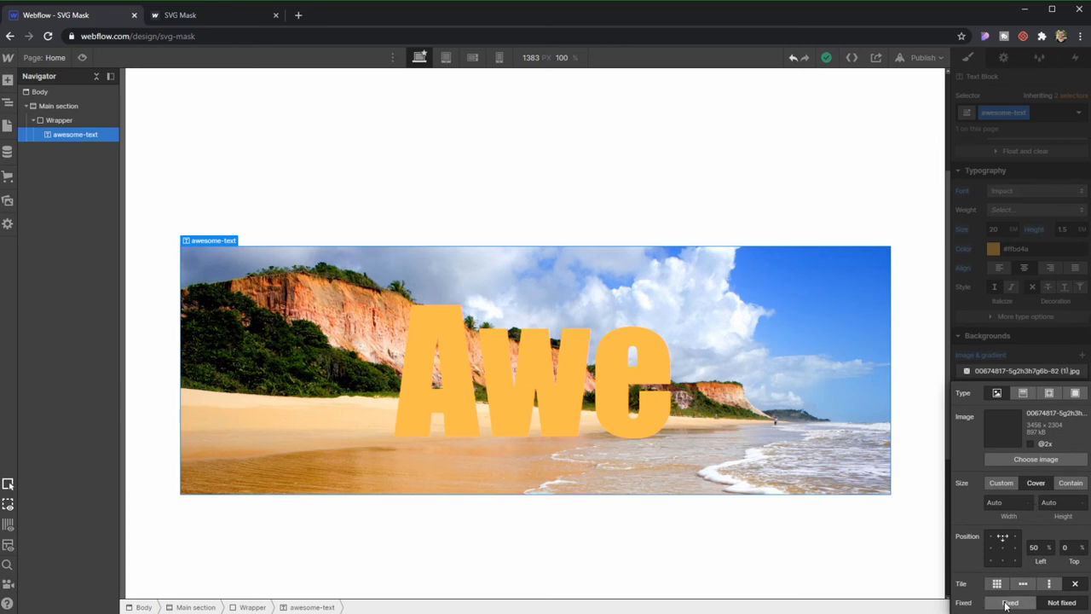
click(1009, 603)
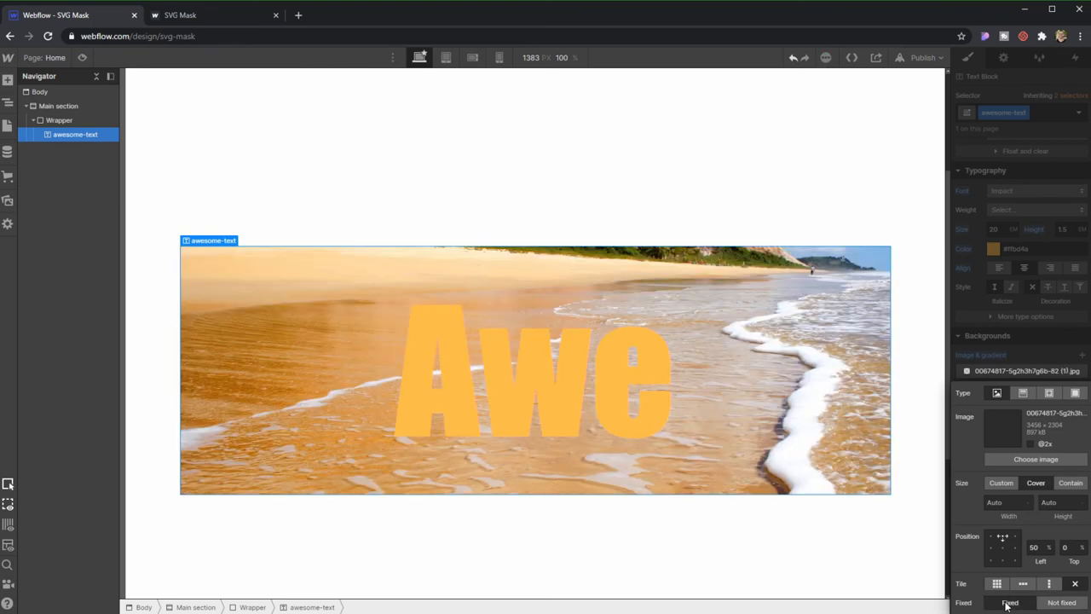
click(923, 57)
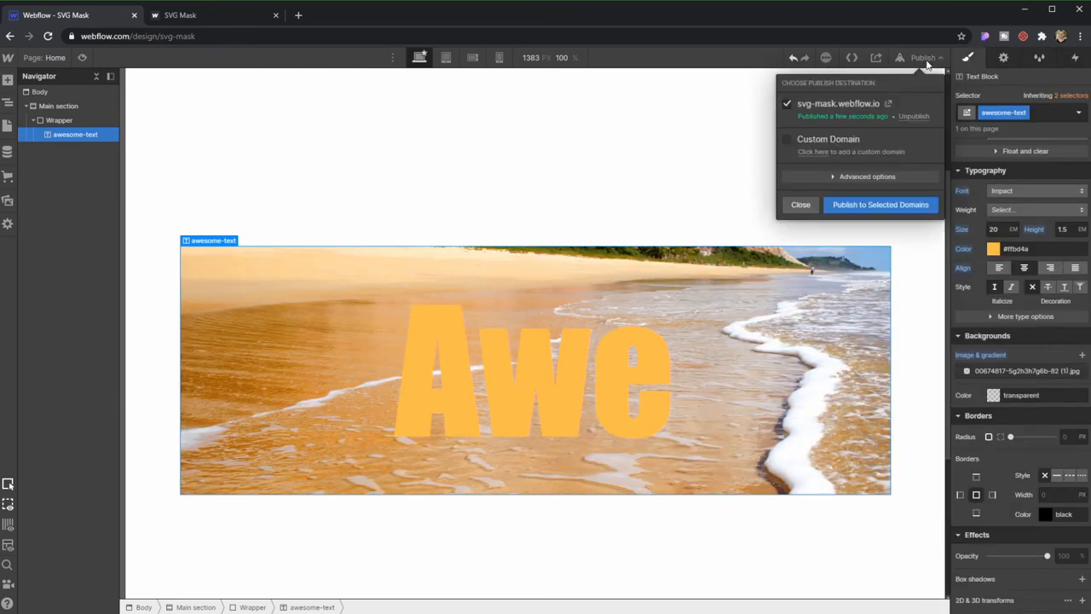
Publish the fixed-background update to the selected domains.
click(880, 204)
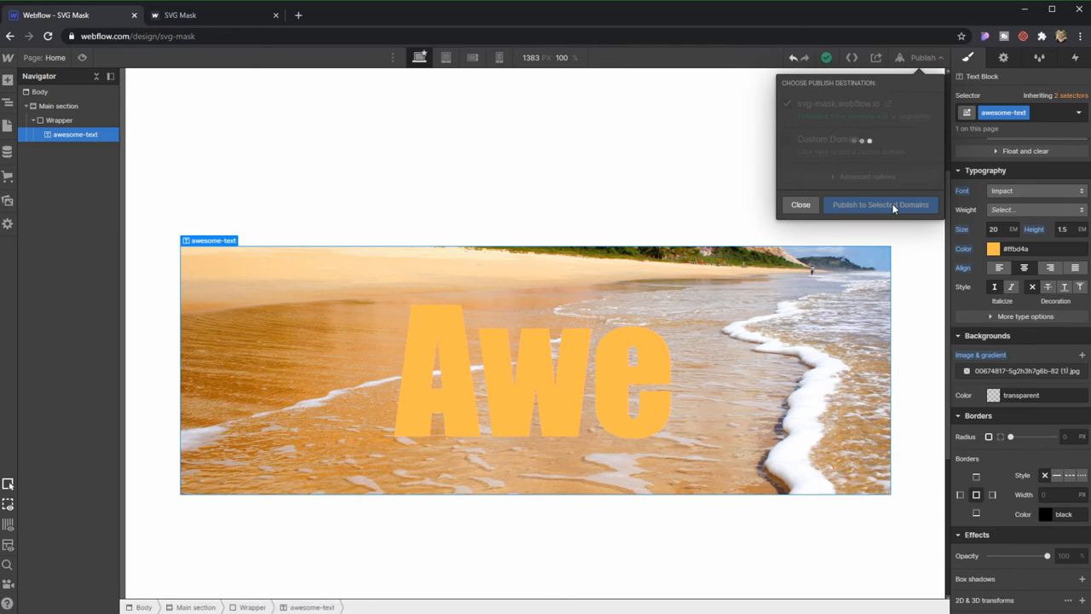
click(881, 205)
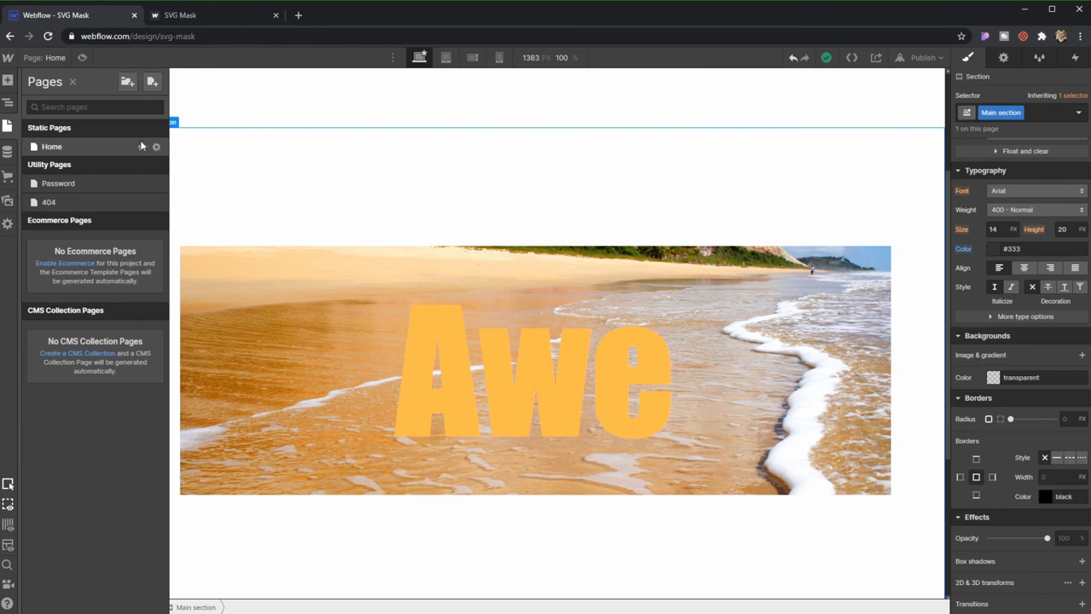
Show the Home page settings down to the .awesome-text custom head code.
click(156, 146)
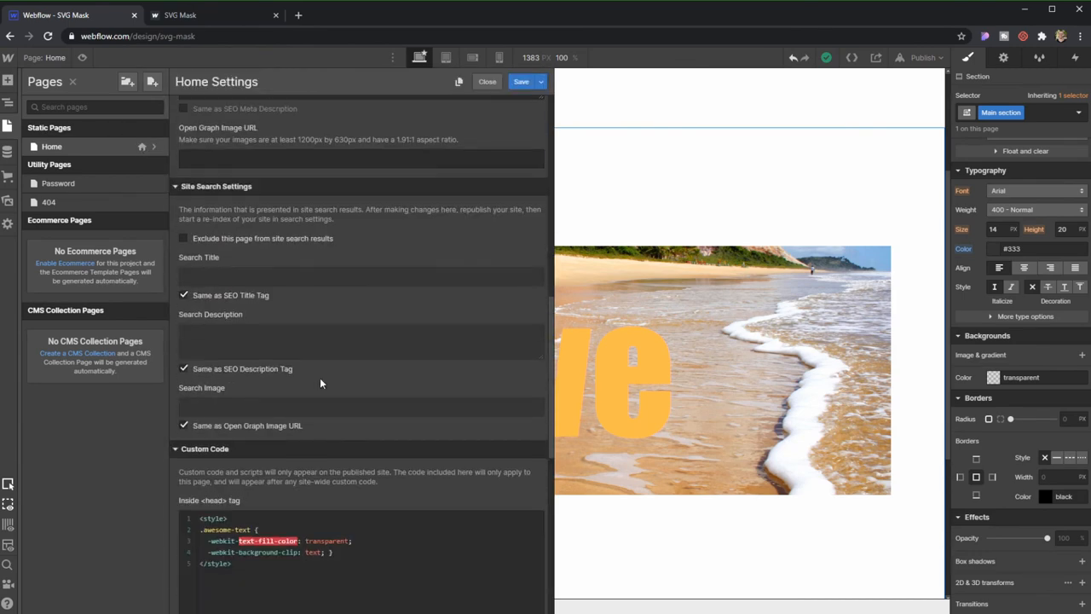
scroll(down, 3)
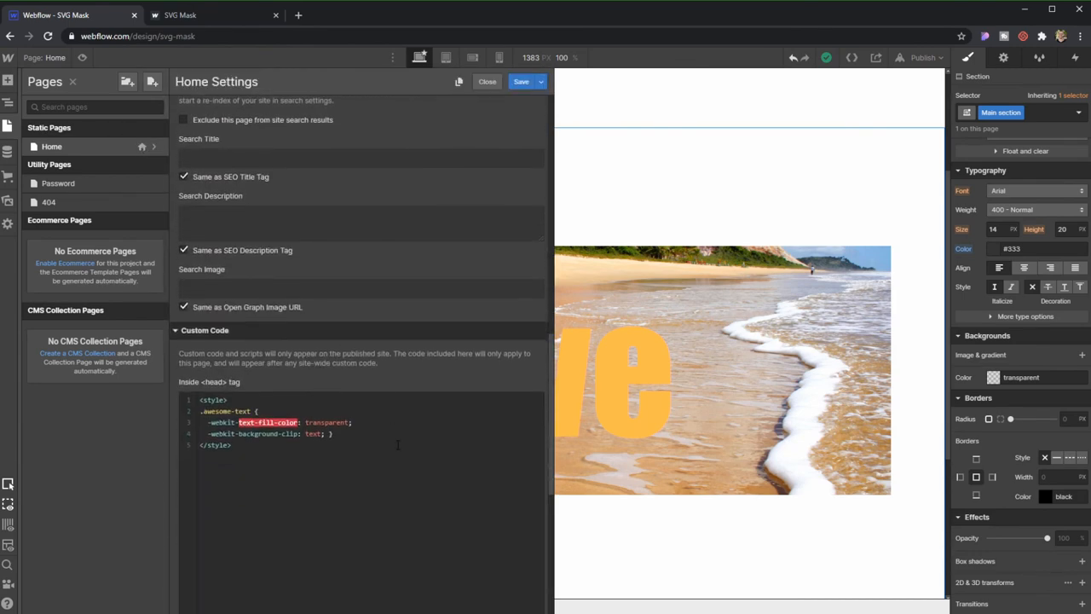